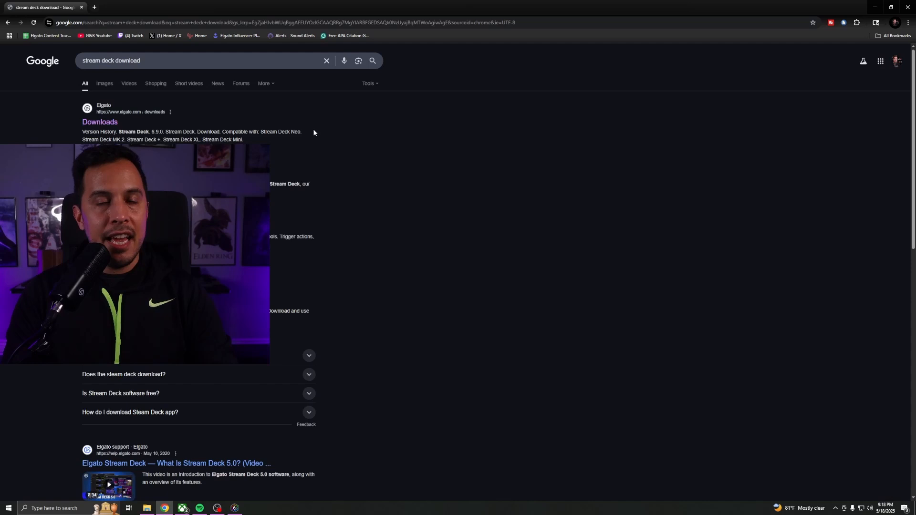
pyautogui.moveTo(99, 122)
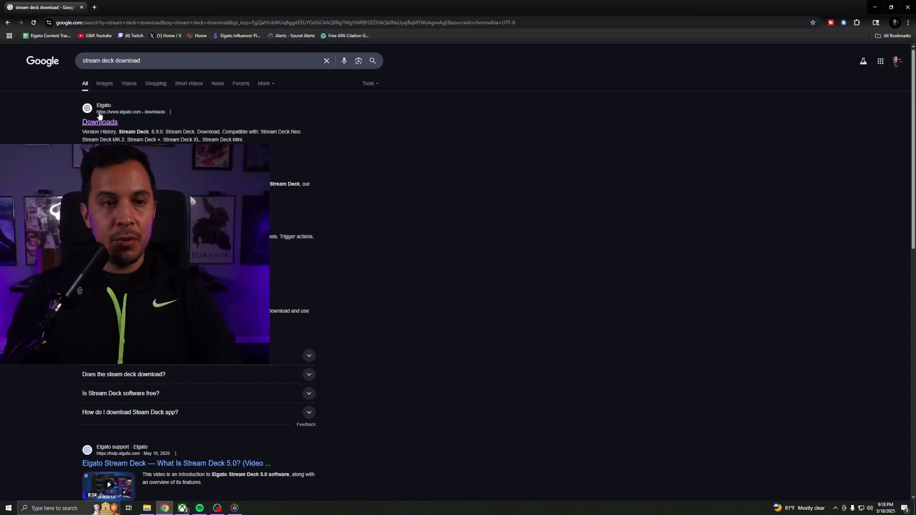
# Open the Elgato downloads page listing Stream Deck 6.9.0 from the search results
pyautogui.click(99, 122)
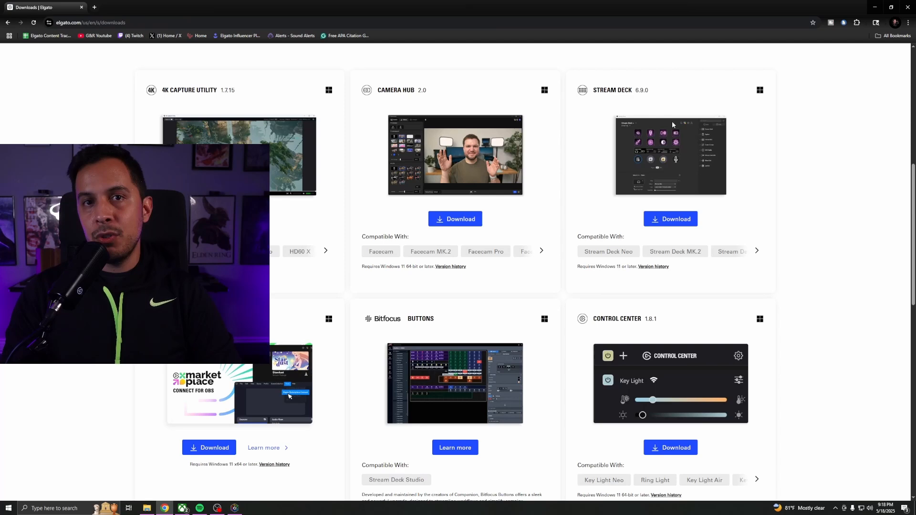
pyautogui.moveTo(639, 149)
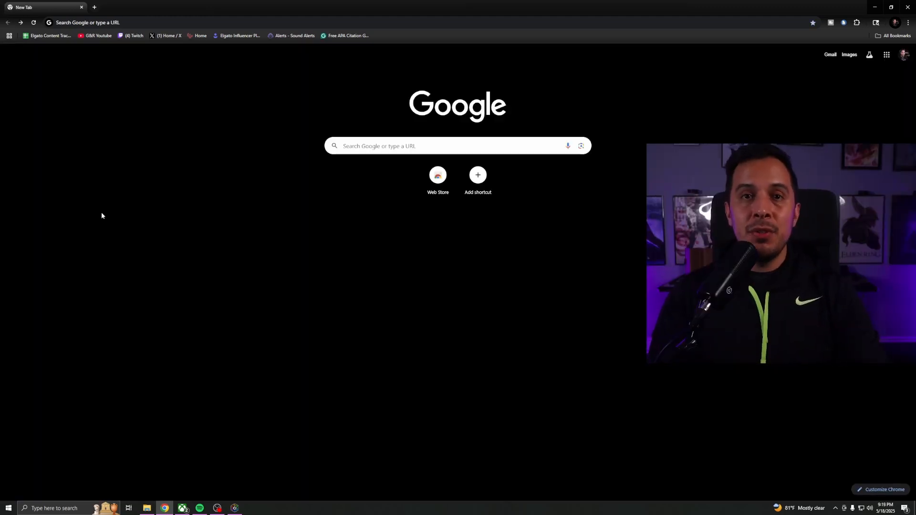
# Search Google for 'icue' and open the Corsair downloads page offering iCUE v5.27.149
pyautogui.click(455, 146)
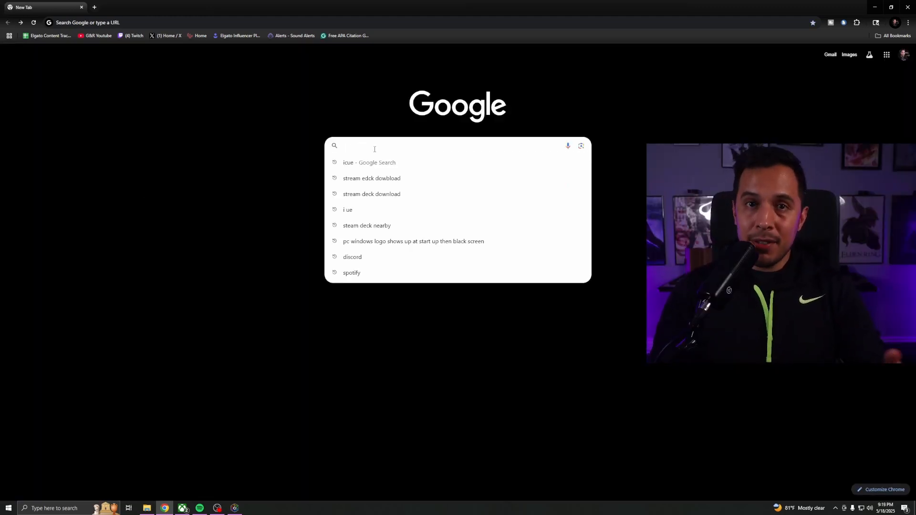
pyautogui.write('icue')
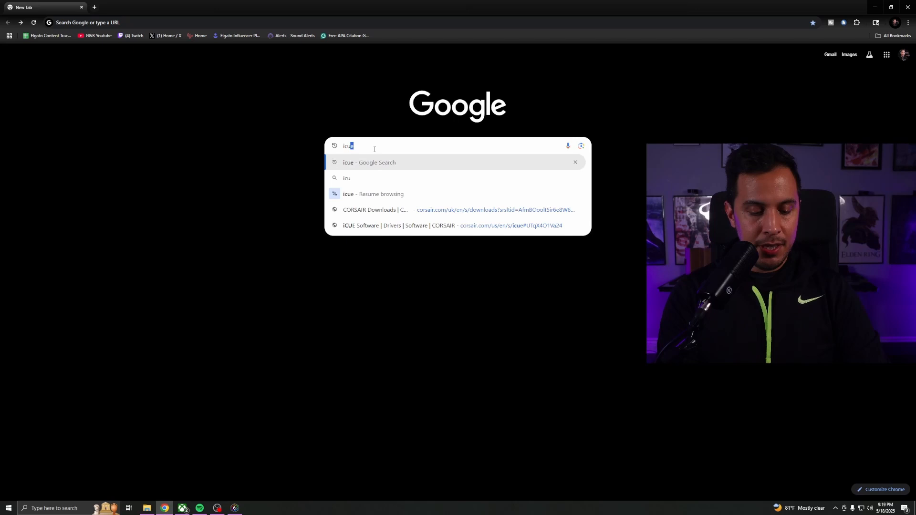
pyautogui.press('Return')
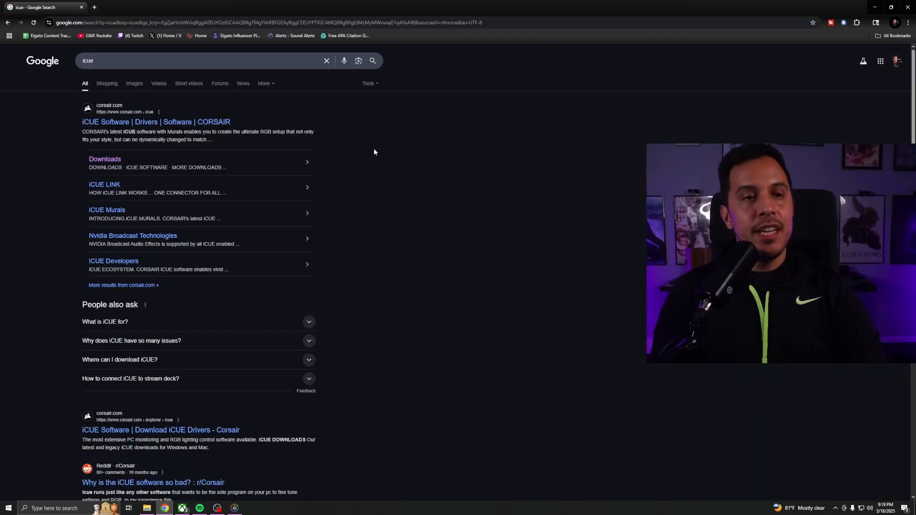
pyautogui.moveTo(315, 115)
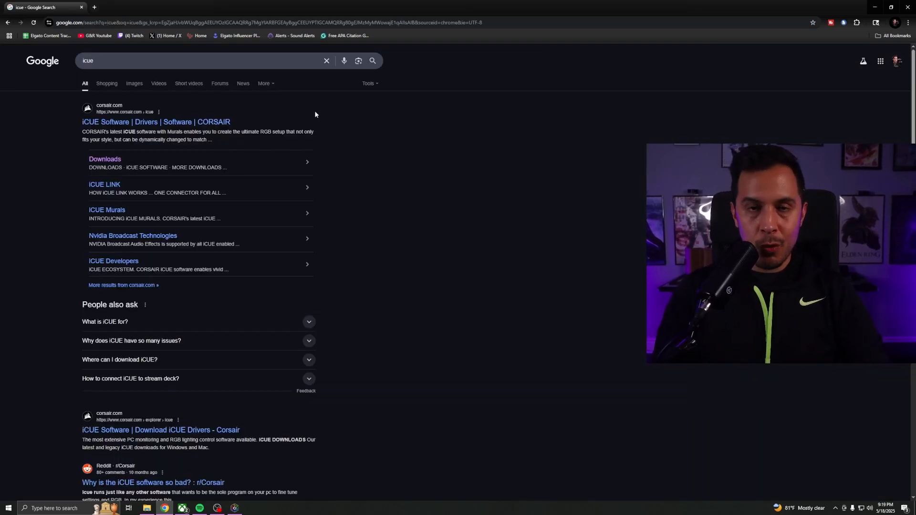
pyautogui.click(104, 158)
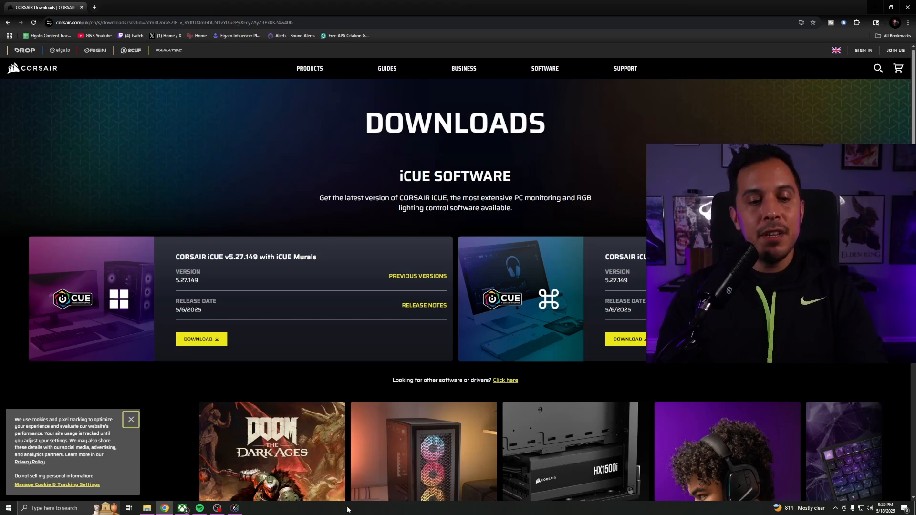
pyautogui.click(234, 508)
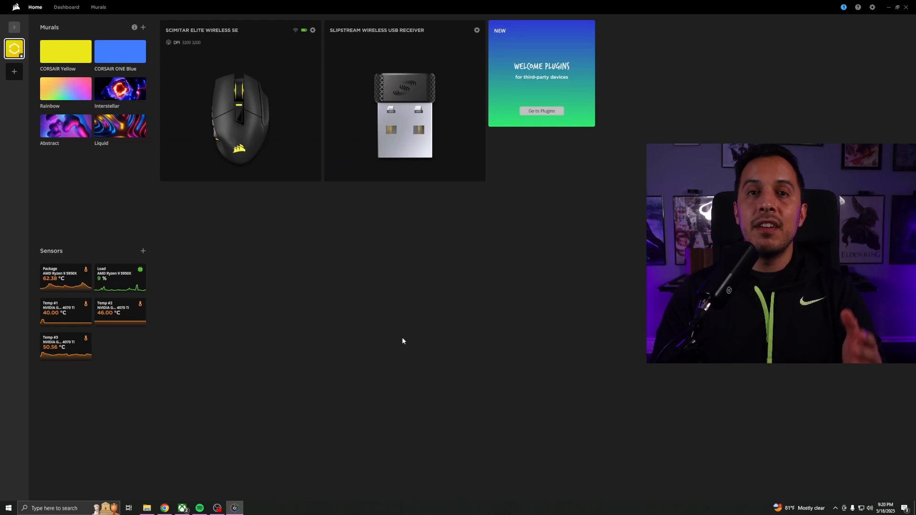
pyautogui.moveTo(867, 37)
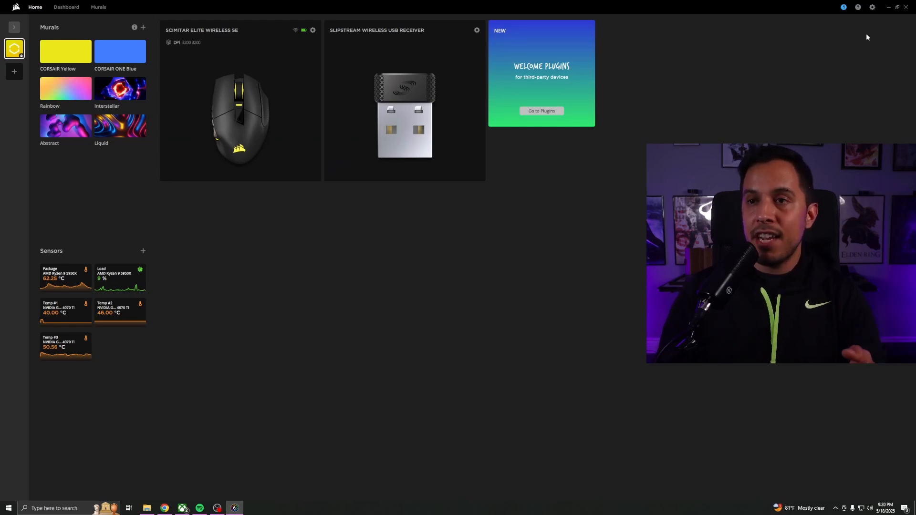
pyautogui.moveTo(825, 53)
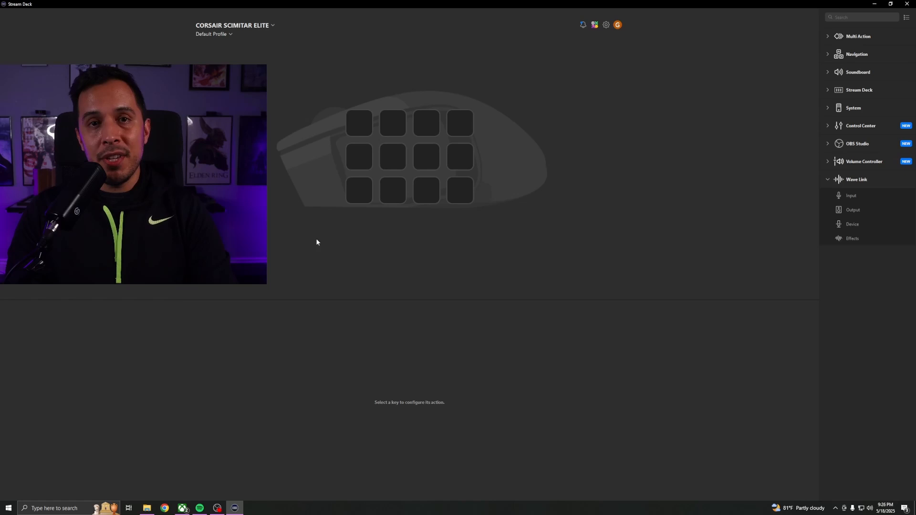
pyautogui.moveTo(281, 159)
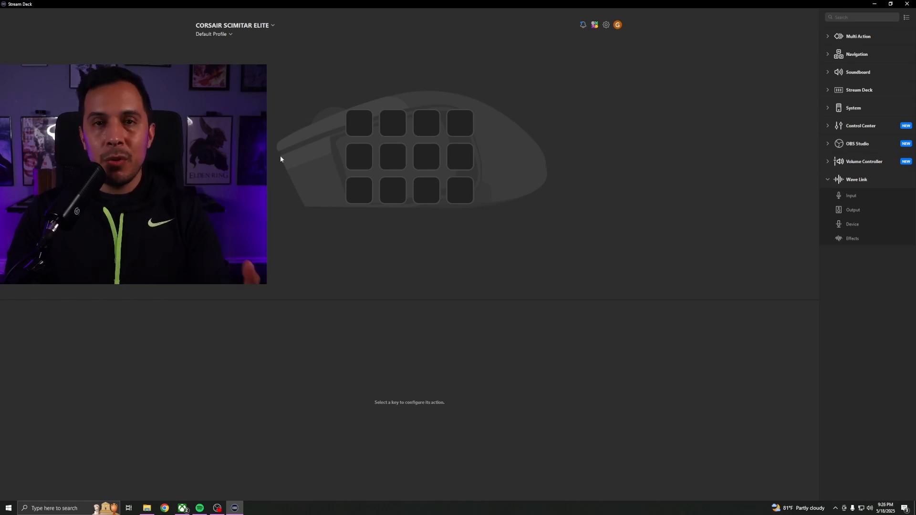
pyautogui.moveTo(346, 110)
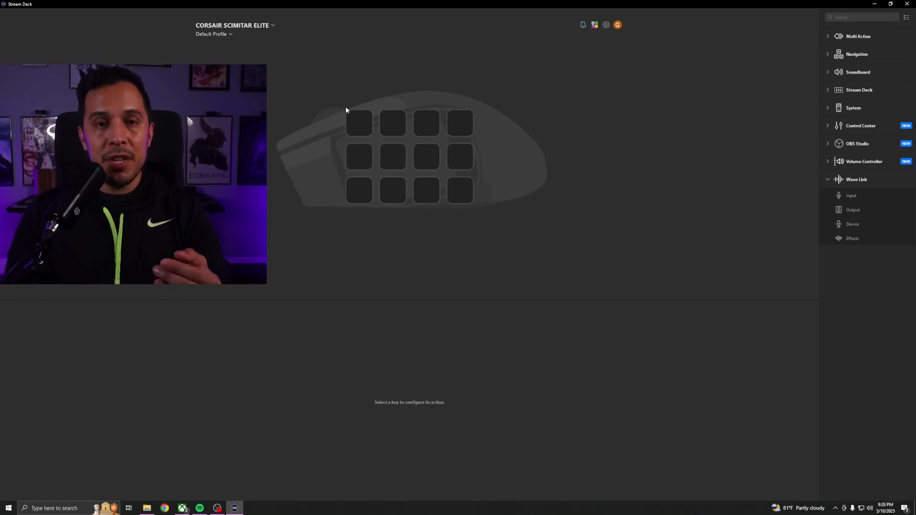
pyautogui.moveTo(472, 135)
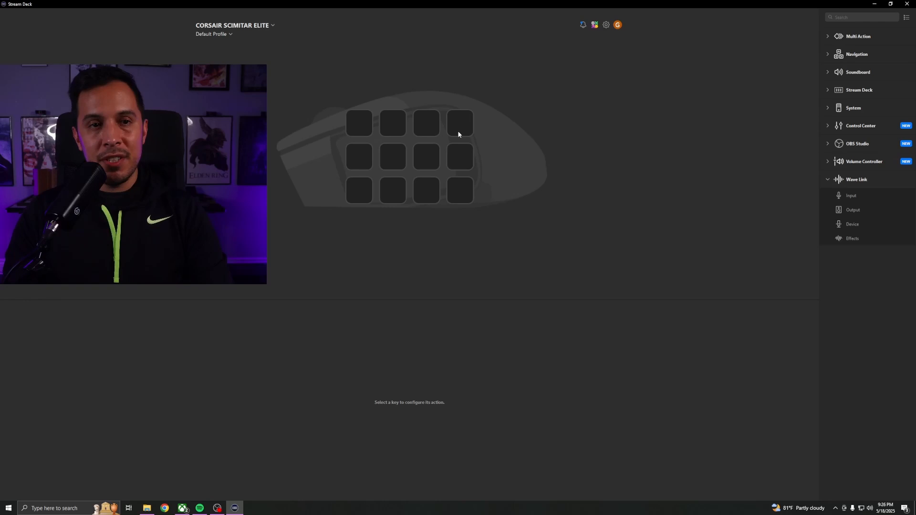
pyautogui.moveTo(308, 40)
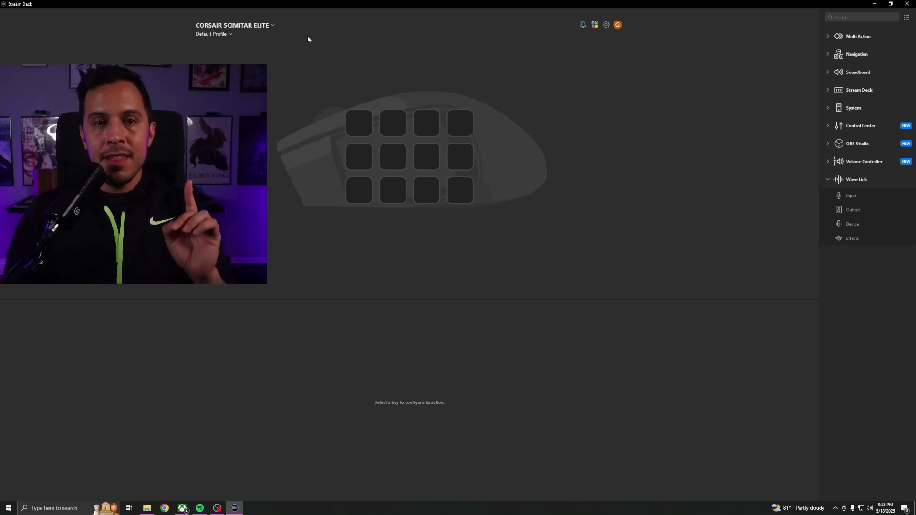
# Copy the Control Center On/Off key from the Stream Deck + layout's first page
pyautogui.click(234, 25)
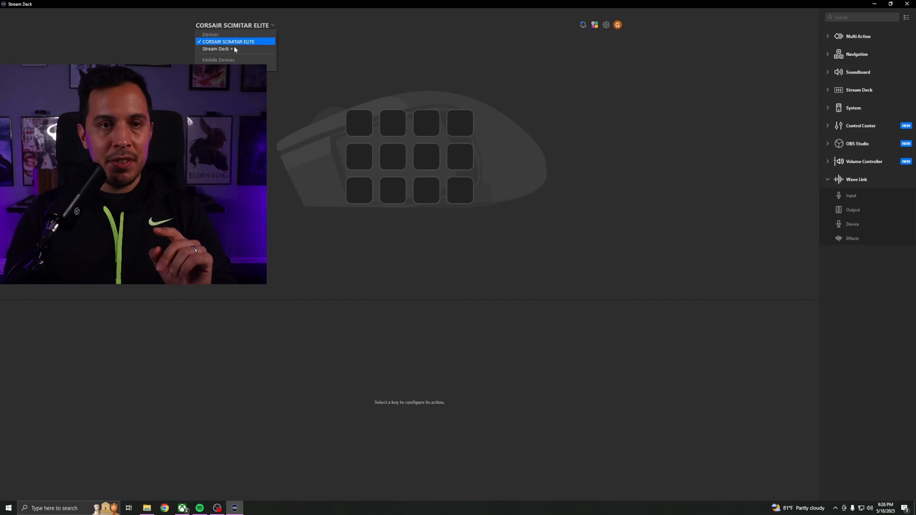
pyautogui.click(218, 48)
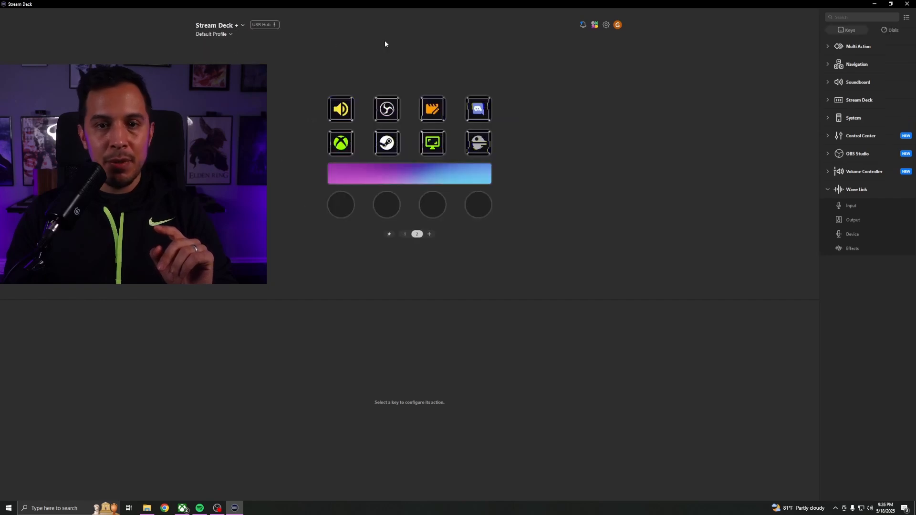
pyautogui.click(405, 234)
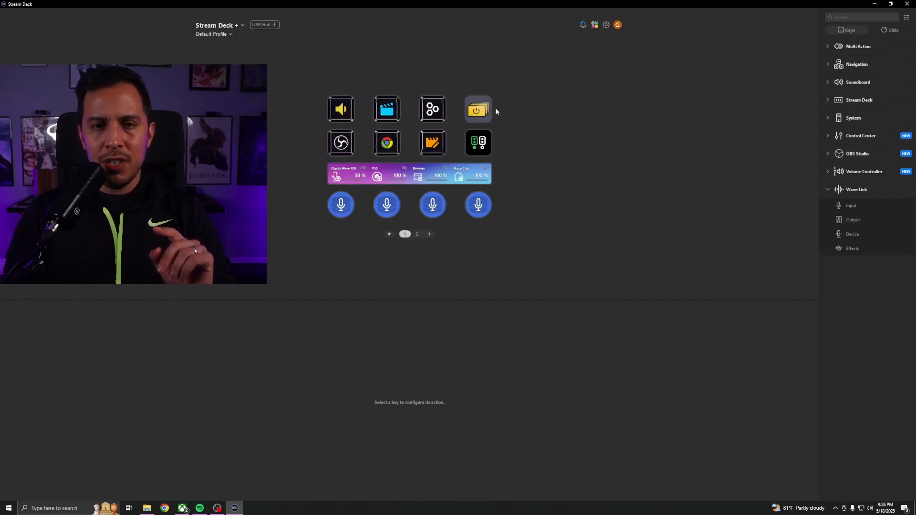
pyautogui.click(478, 109)
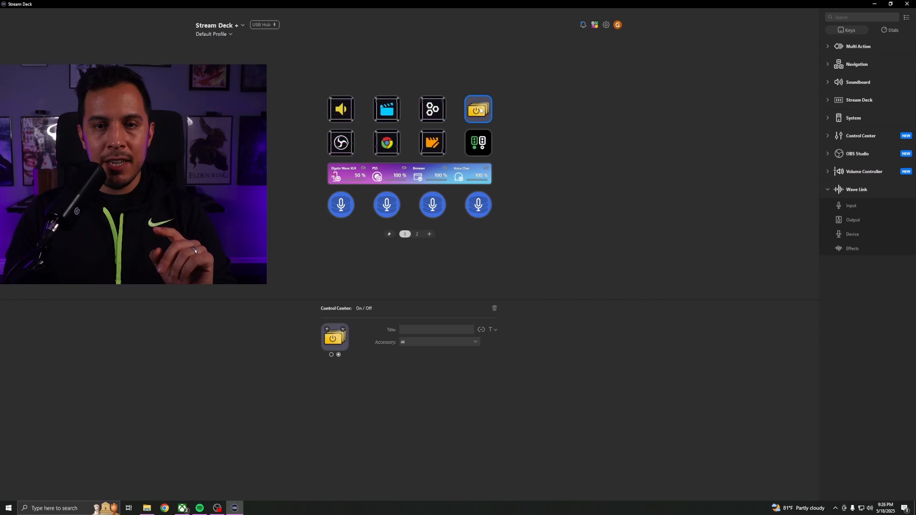
pyautogui.rightClick(478, 110)
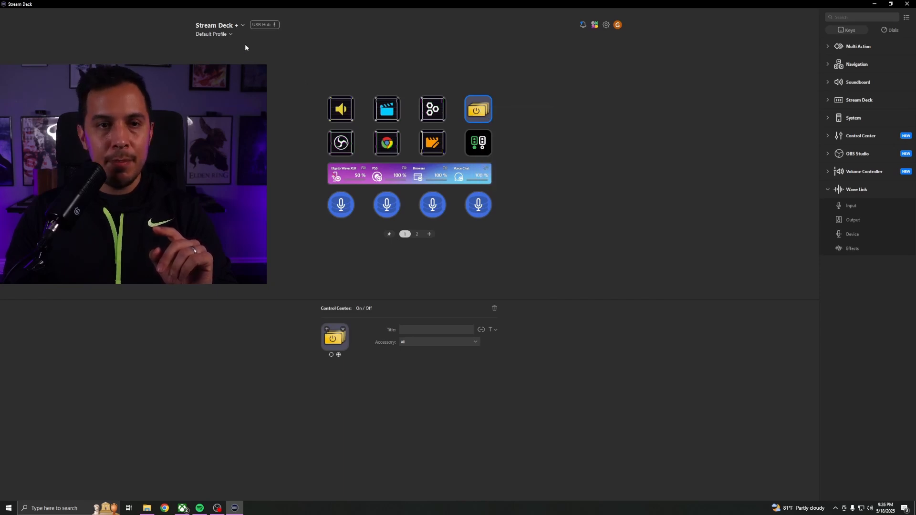
# Paste the Control Center On/Off action onto the Scimitar Elite's bottom-left key
pyautogui.click(220, 24)
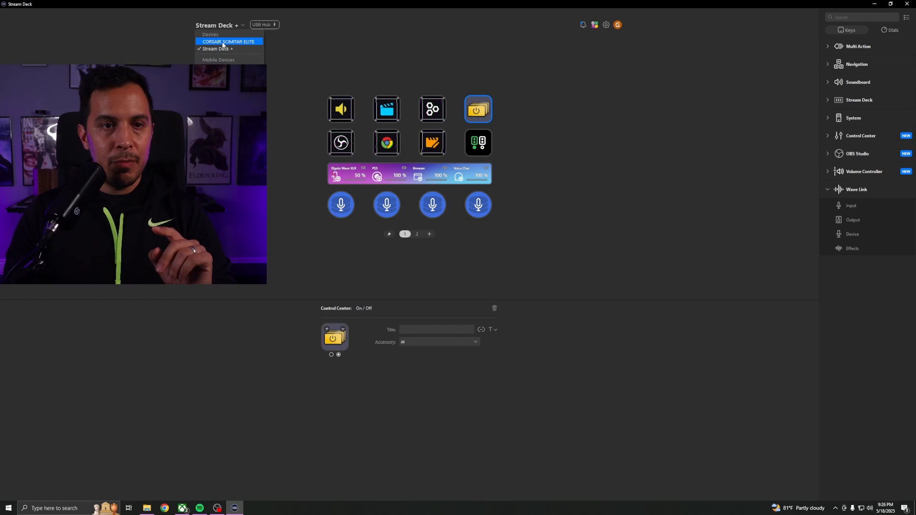
pyautogui.click(228, 41)
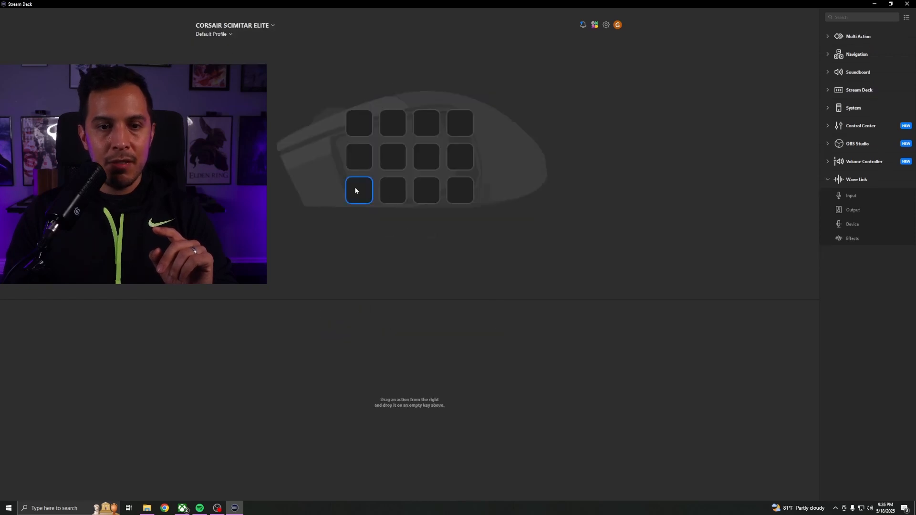
pyautogui.rightClick(358, 191)
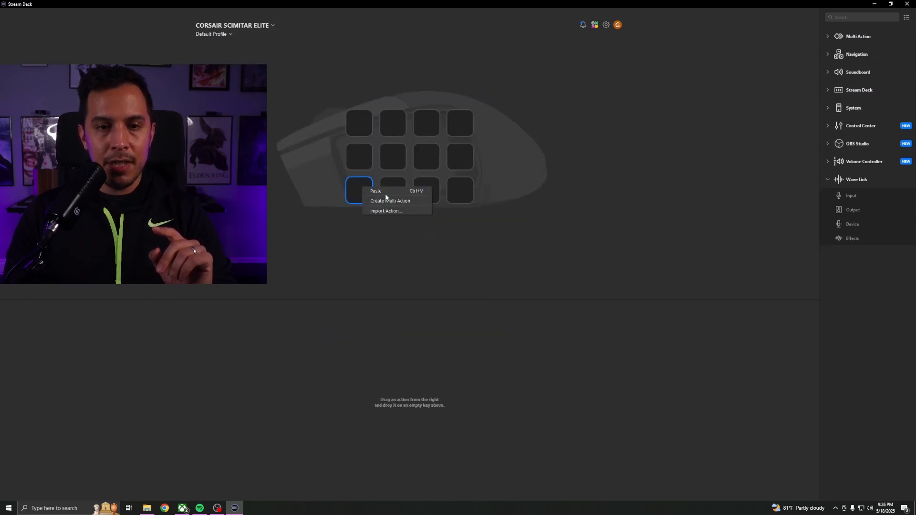
pyautogui.click(375, 191)
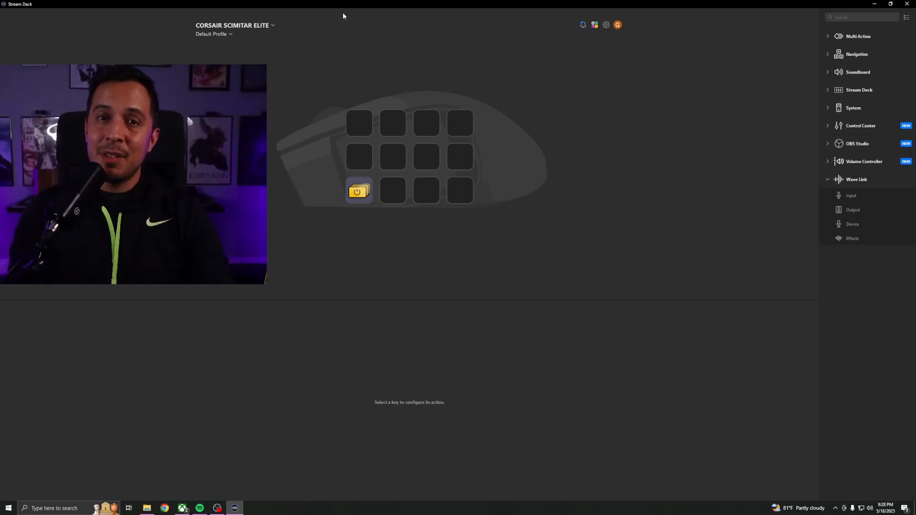
pyautogui.moveTo(466, 323)
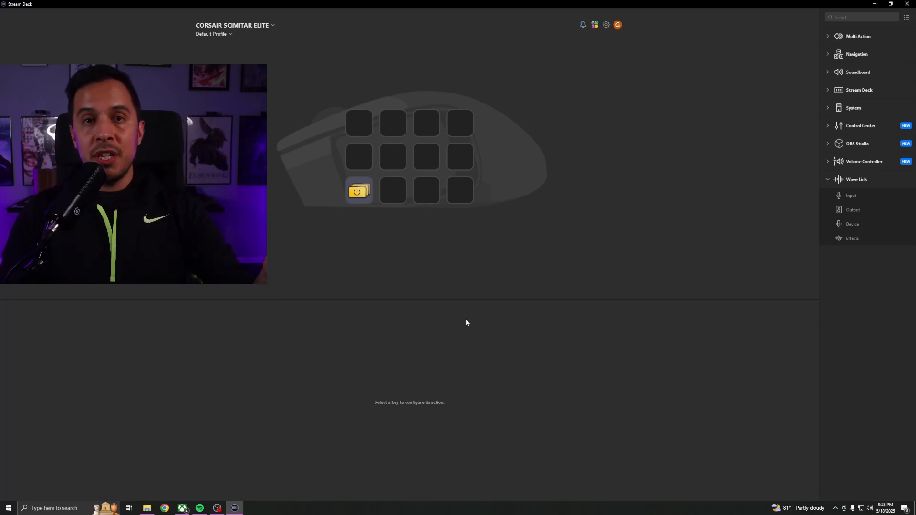
pyautogui.moveTo(460, 318)
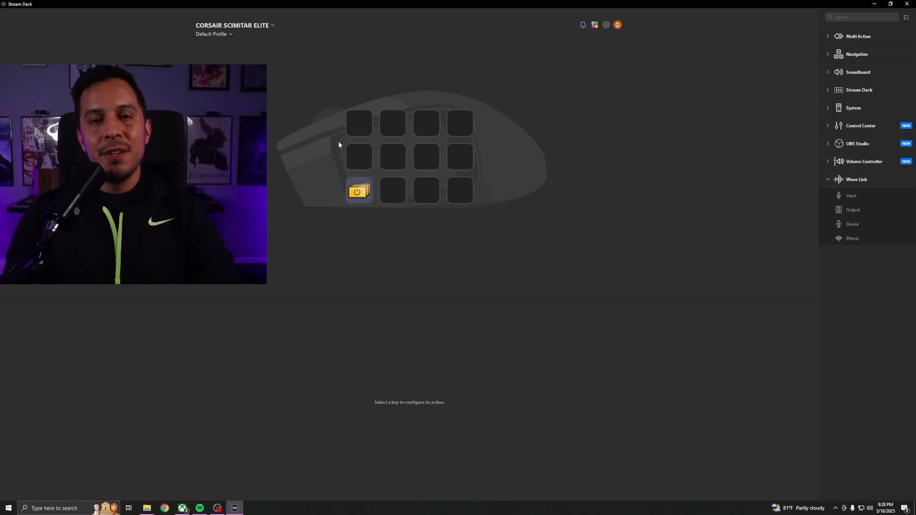
# Put OBS Scene keys 'In Game' and 'Camera A' on the left column, plus a Navigation key
pyautogui.click(359, 156)
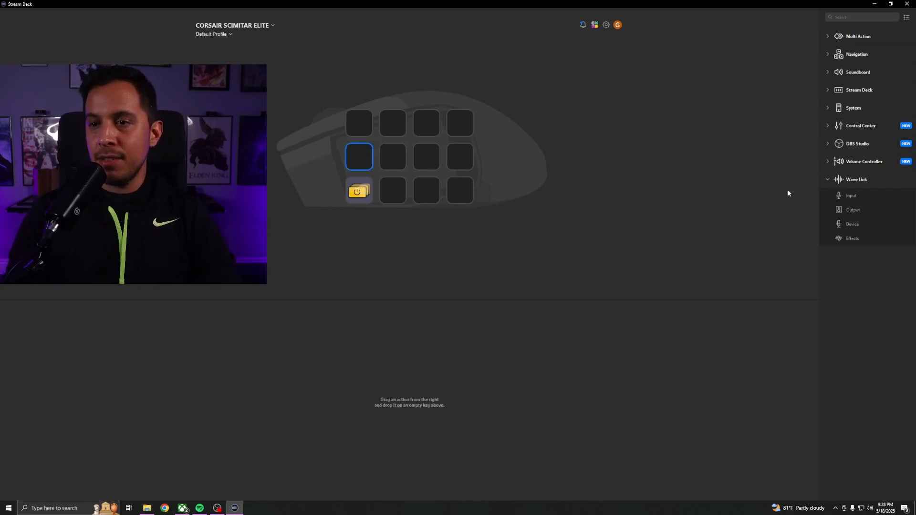
pyautogui.click(858, 144)
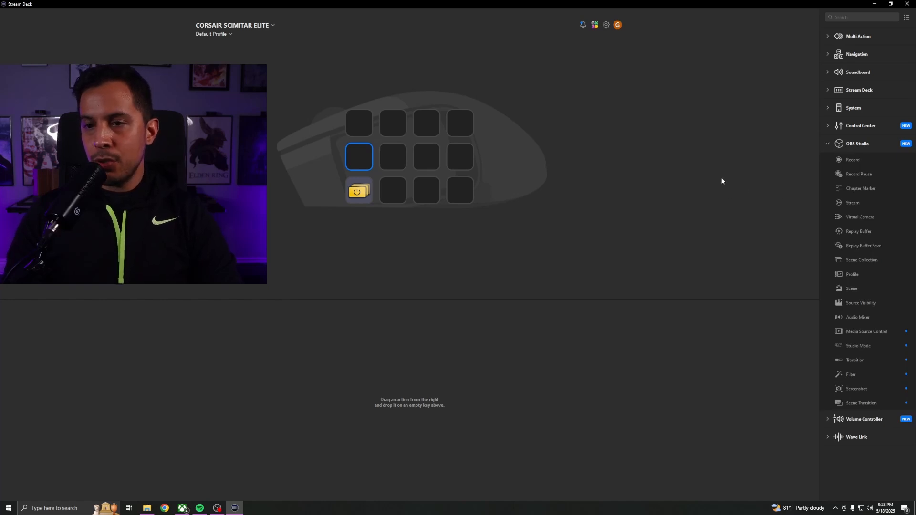
pyautogui.moveTo(854, 290)
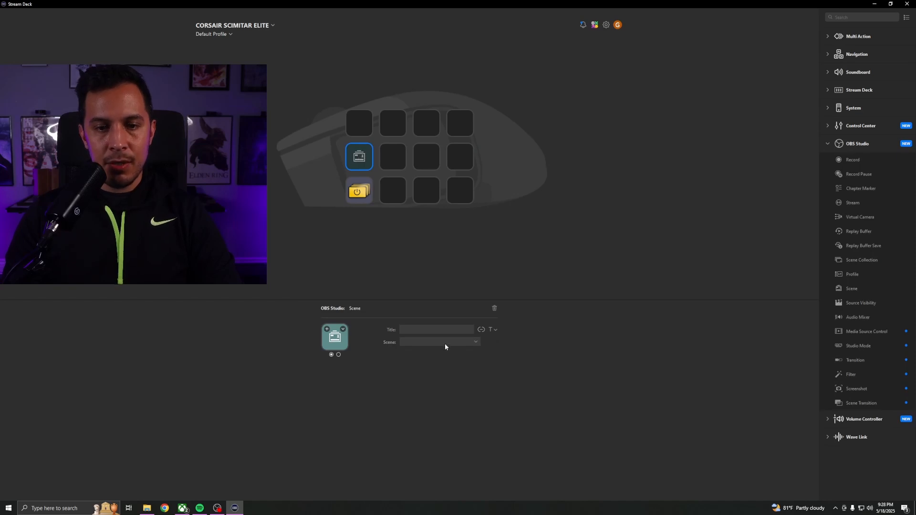
pyautogui.click(440, 342)
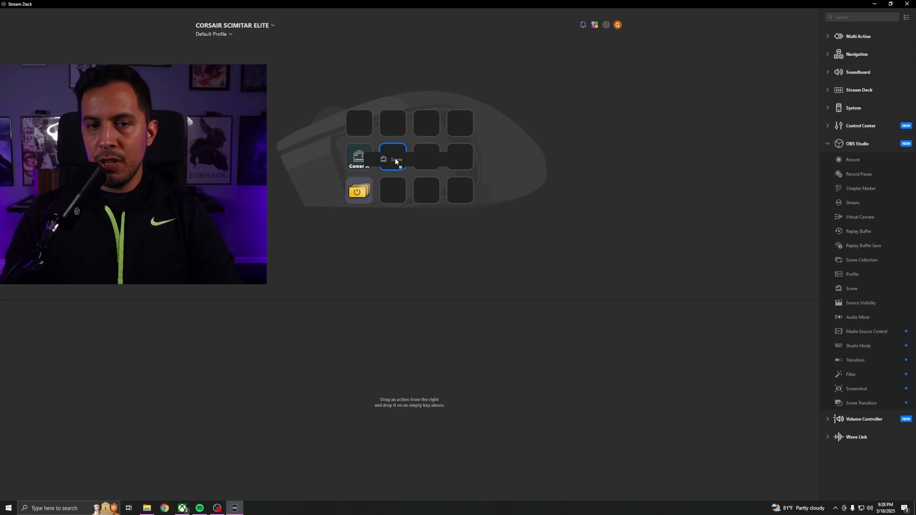
pyautogui.moveTo(393, 159); pyautogui.dragTo(359, 123)
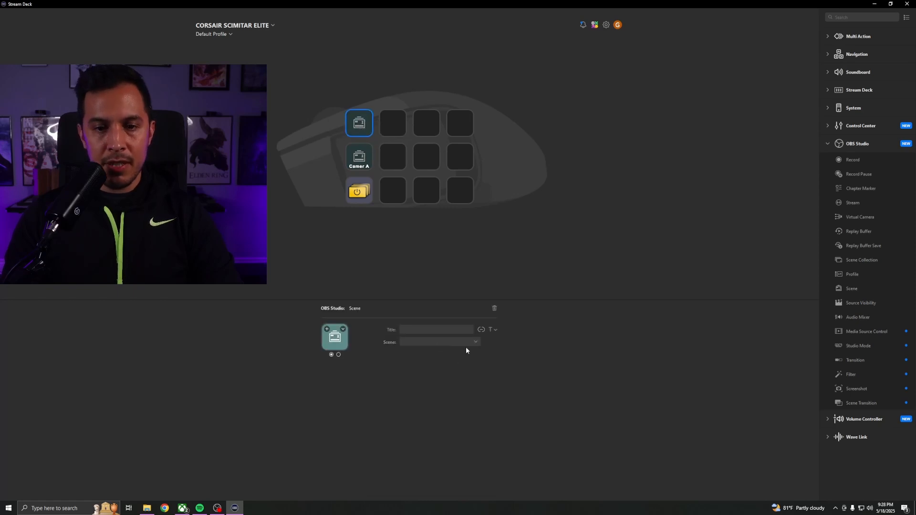
pyautogui.click(439, 341)
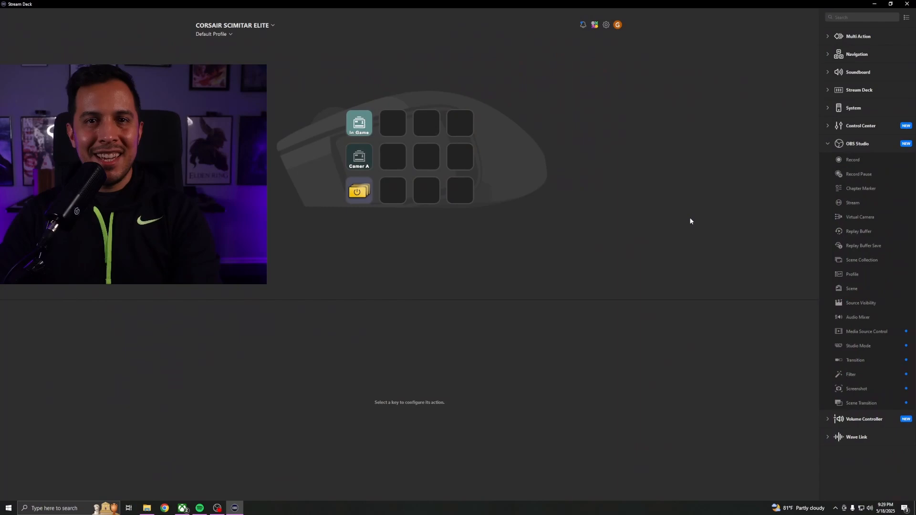
pyautogui.moveTo(722, 326)
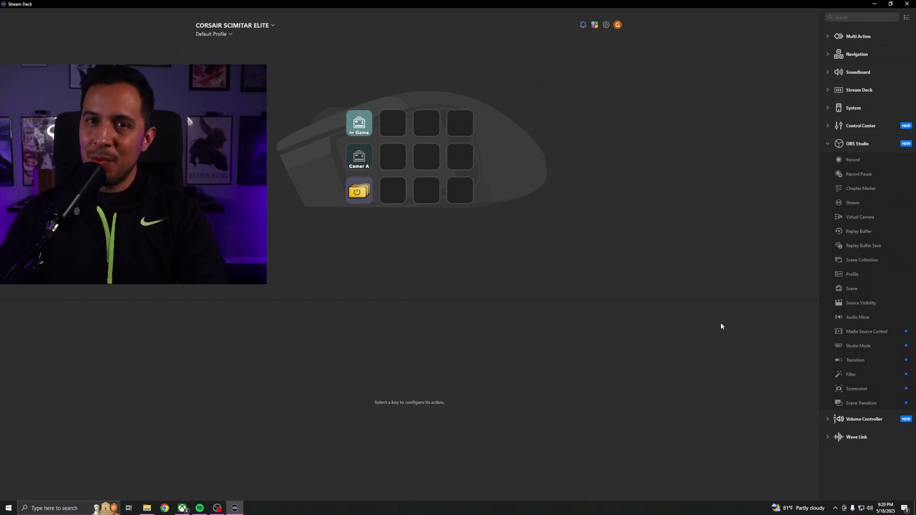
pyautogui.click(460, 191)
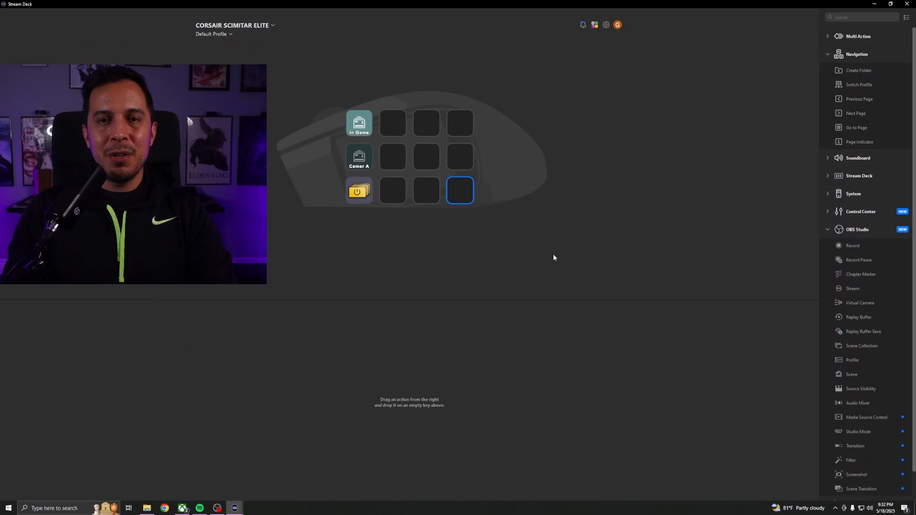
pyautogui.moveTo(439, 211)
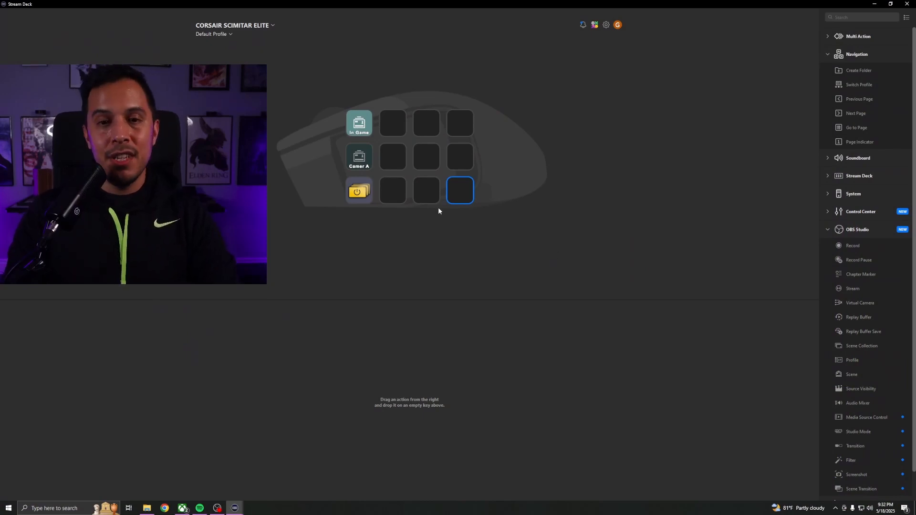
pyautogui.moveTo(458, 205)
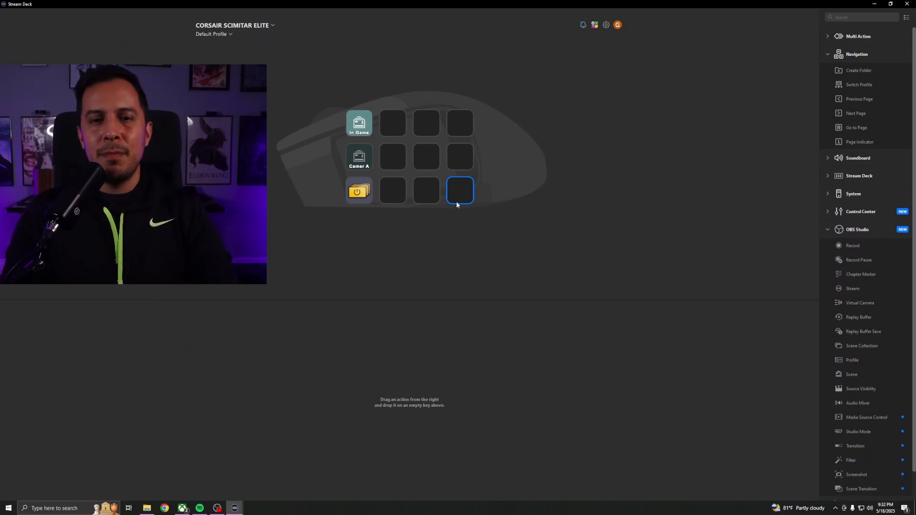
pyautogui.moveTo(880, 89)
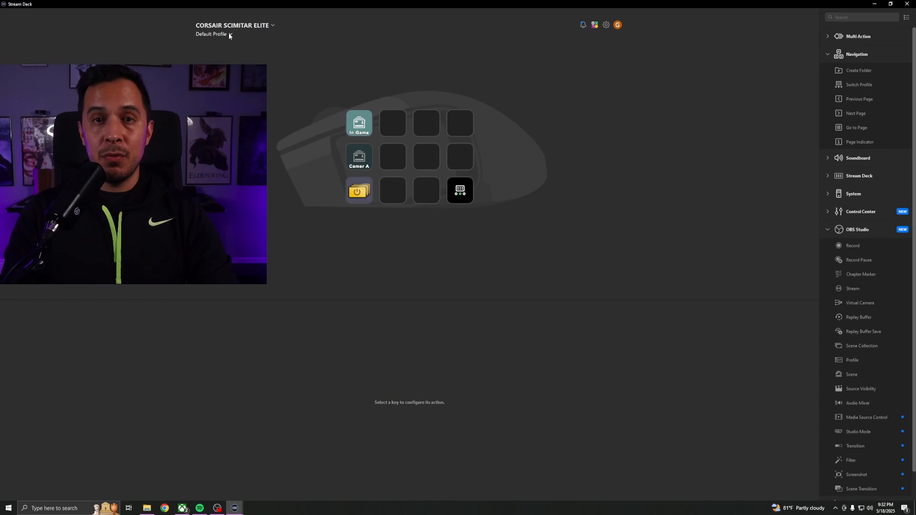
pyautogui.click(214, 34)
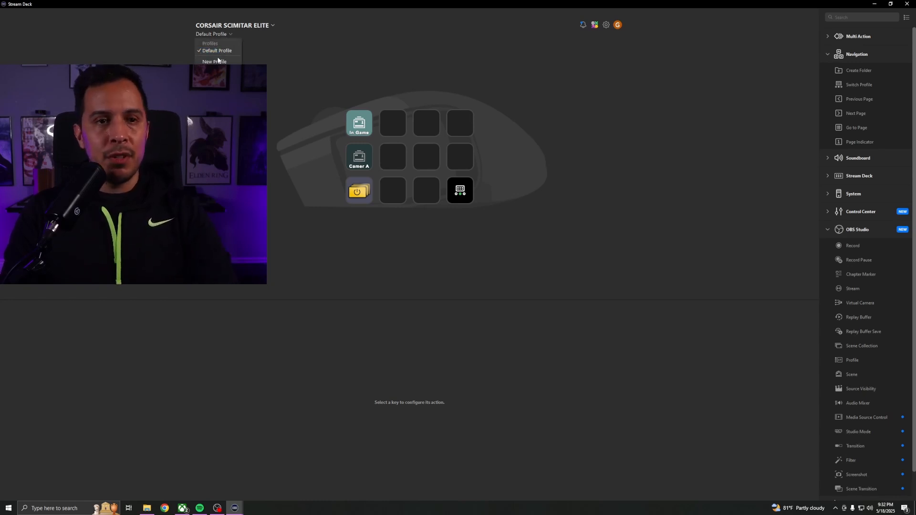
# Create Profile 1 for the Scimitar and copy editing hotkeys like Undo and Split onto it
pyautogui.click(214, 61)
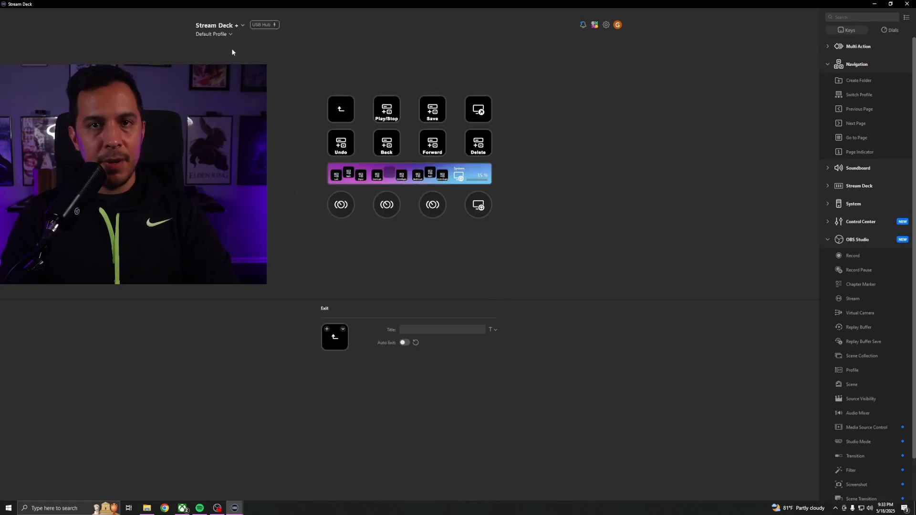
pyautogui.moveTo(273, 121)
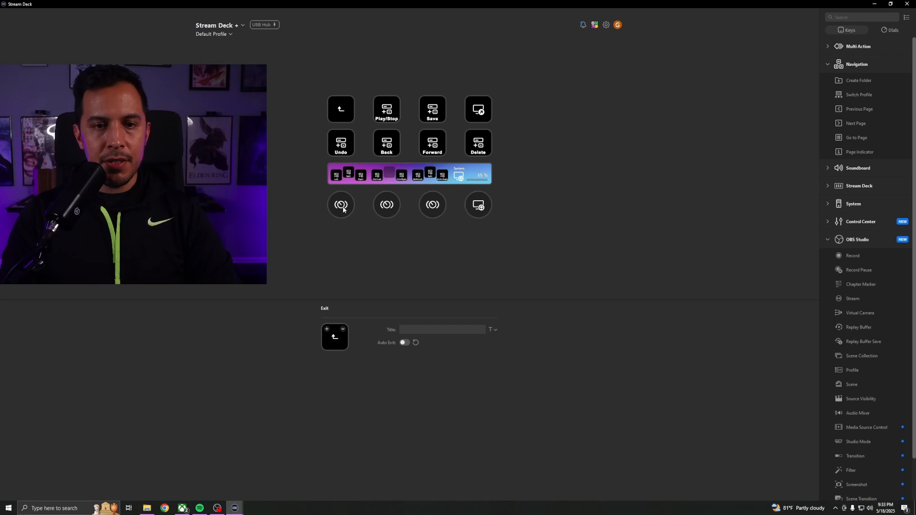
pyautogui.click(341, 205)
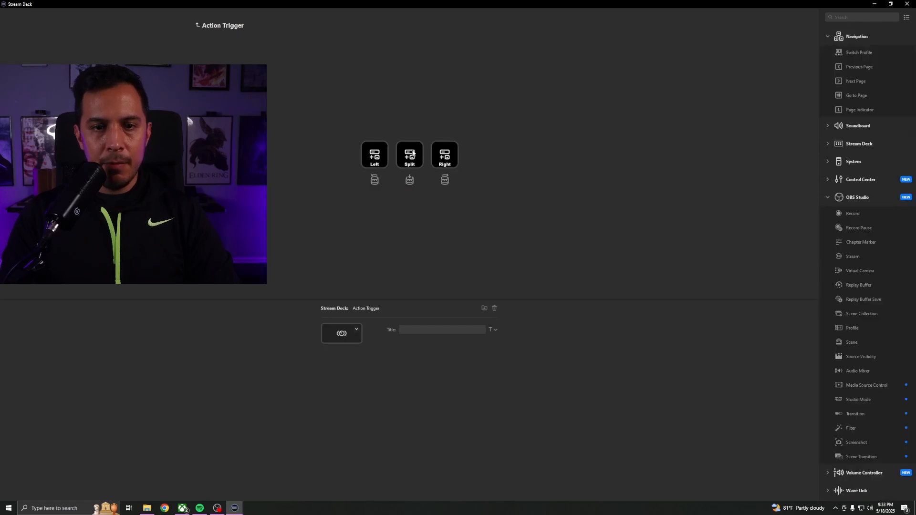
pyautogui.click(410, 154)
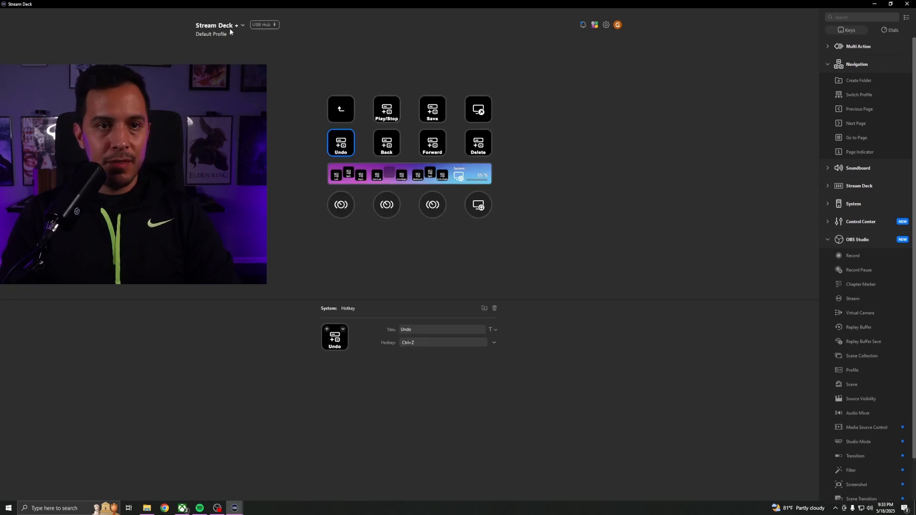
pyautogui.click(242, 24)
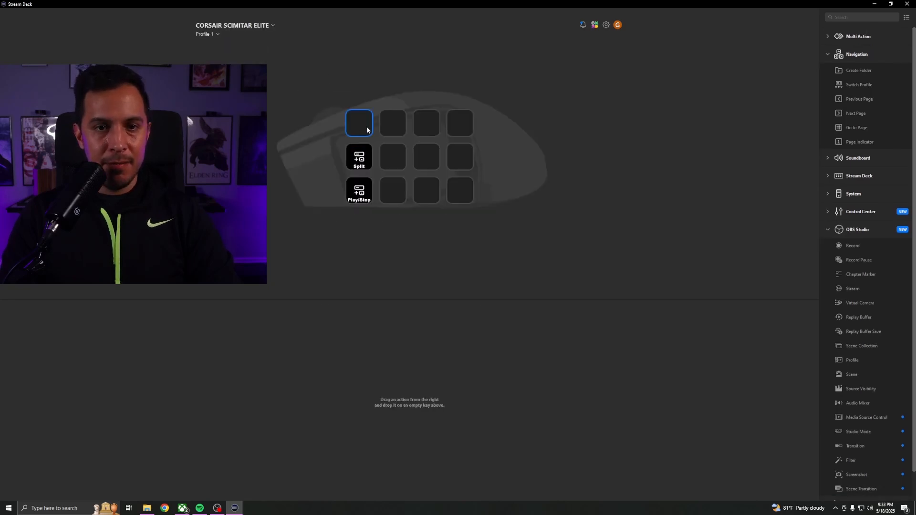
pyautogui.click(359, 158)
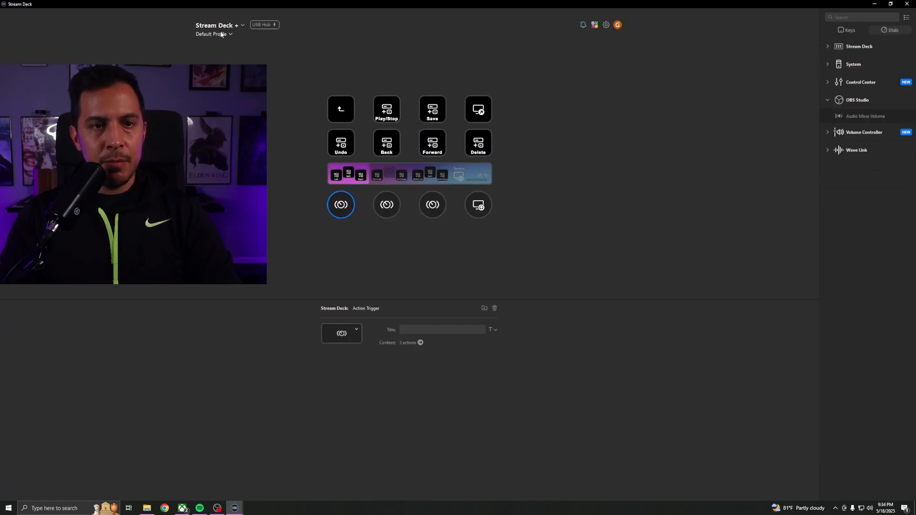
pyautogui.click(214, 34)
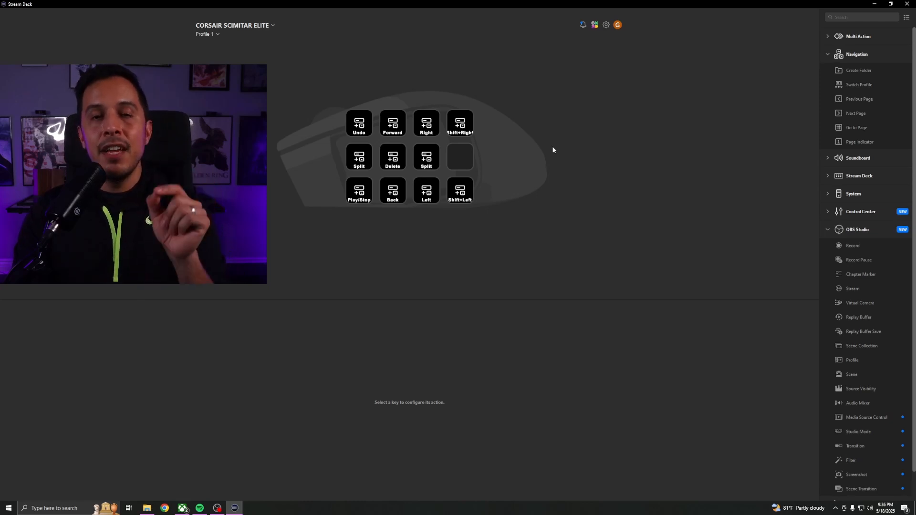
# Assign a Switch Profile action set to Next Profile to the empty middle-row key
pyautogui.click(460, 156)
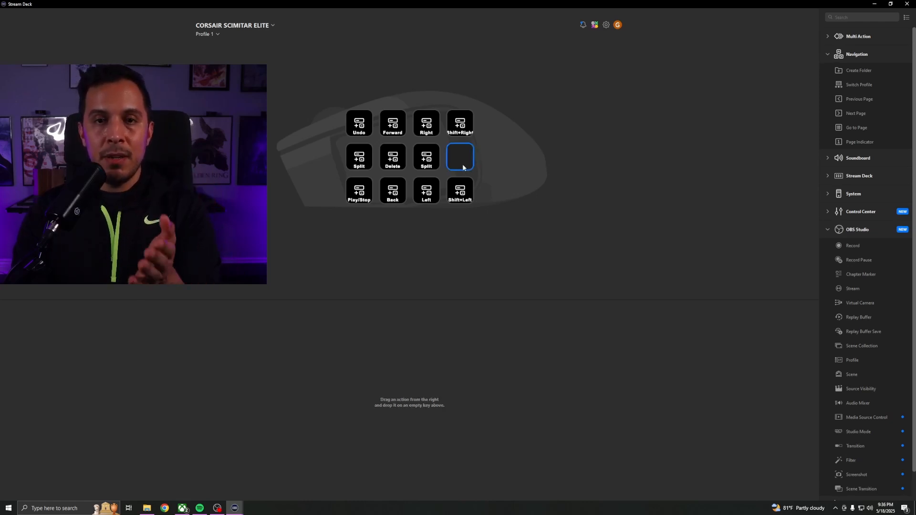
pyautogui.moveTo(721, 130)
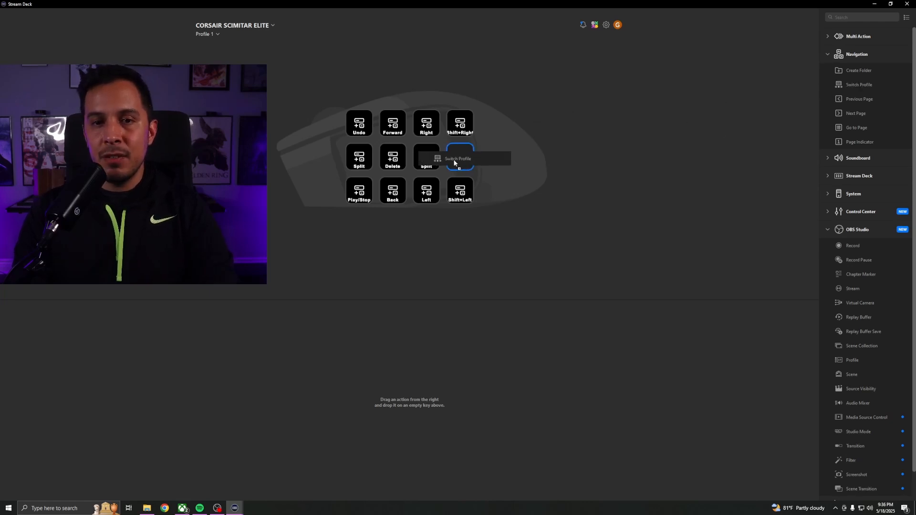
pyautogui.click(460, 156)
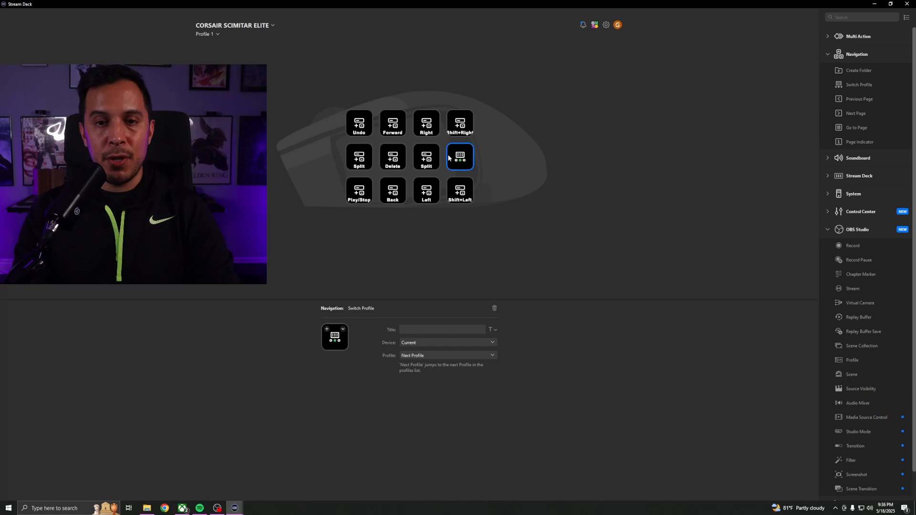
pyautogui.moveTo(488, 138)
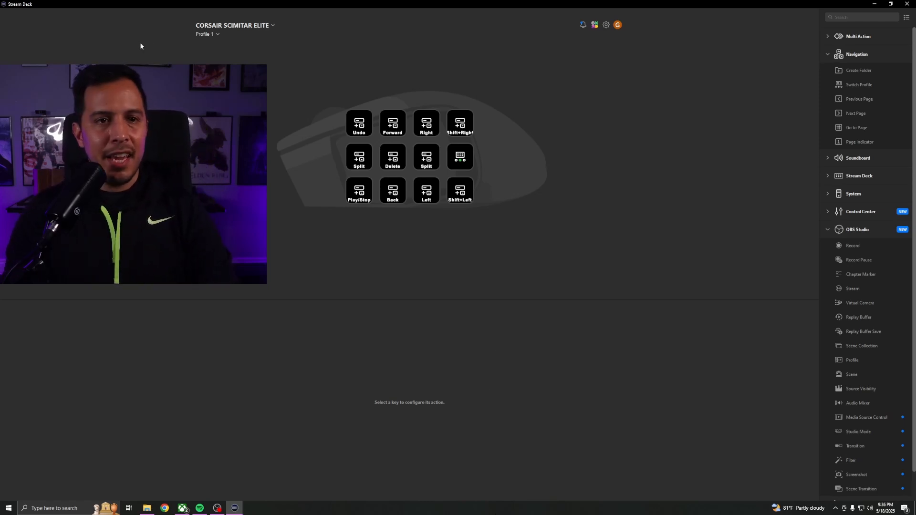
pyautogui.click(460, 156)
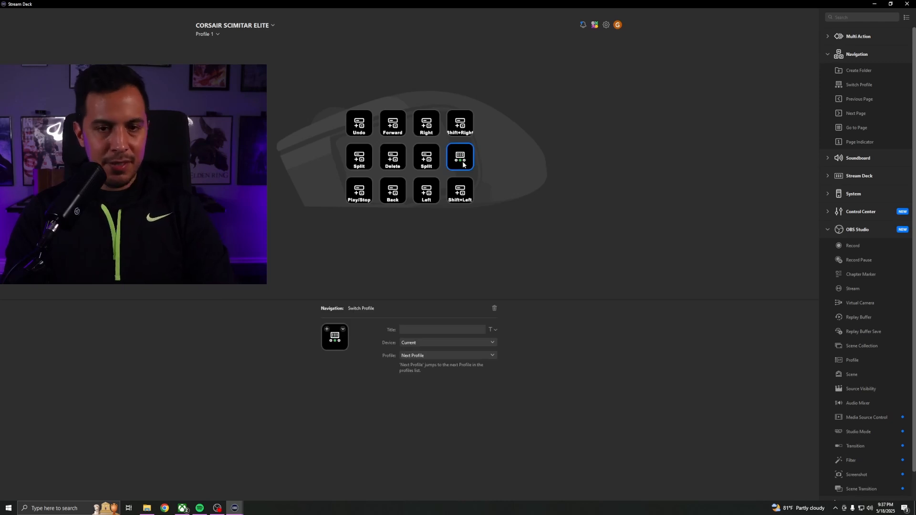
pyautogui.click(208, 34)
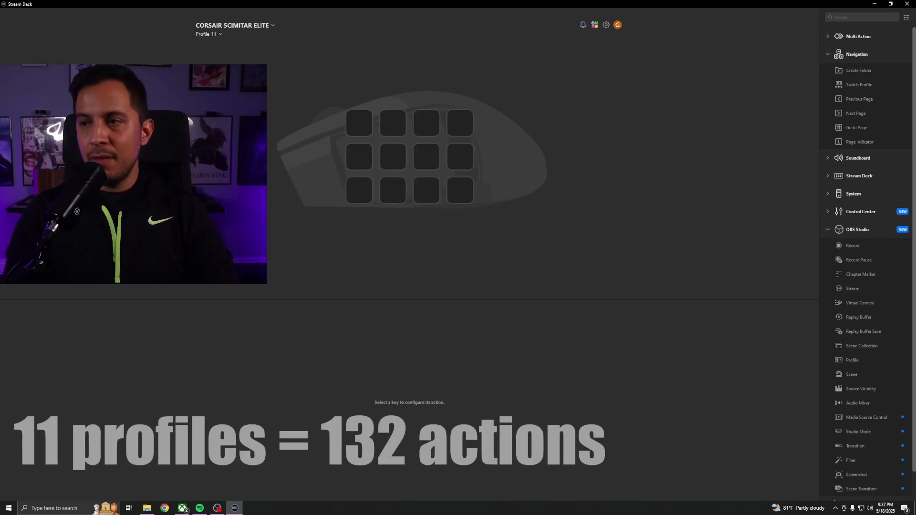
# Switch the Scimitar Elite to its Default Profile from the profile dropdown
pyautogui.click(208, 34)
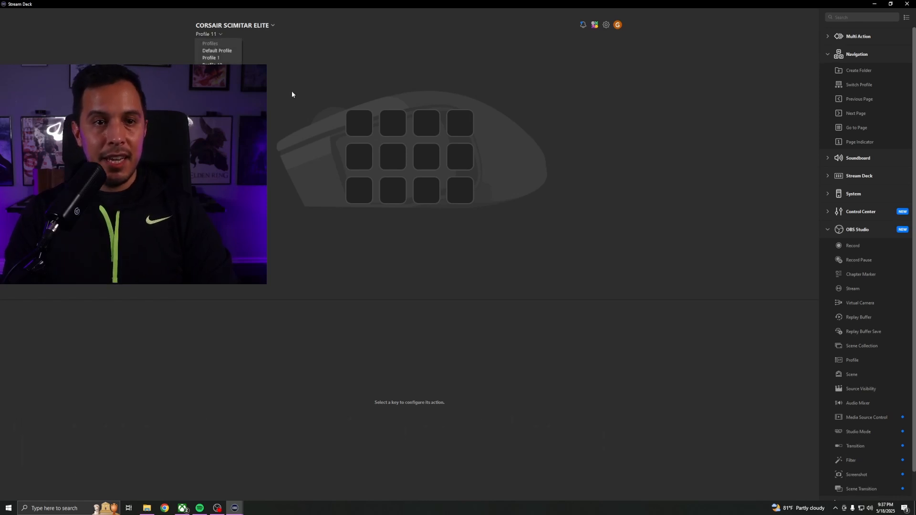
pyautogui.click(217, 50)
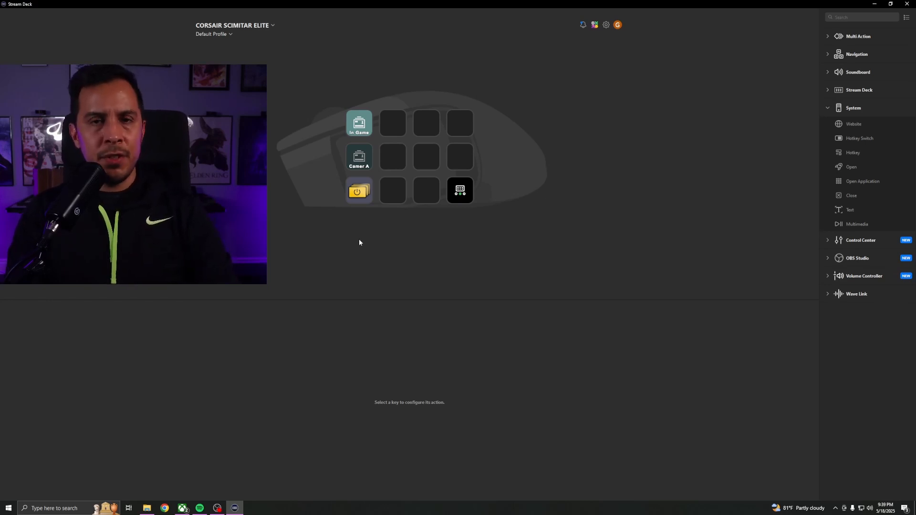
pyautogui.moveTo(514, 211)
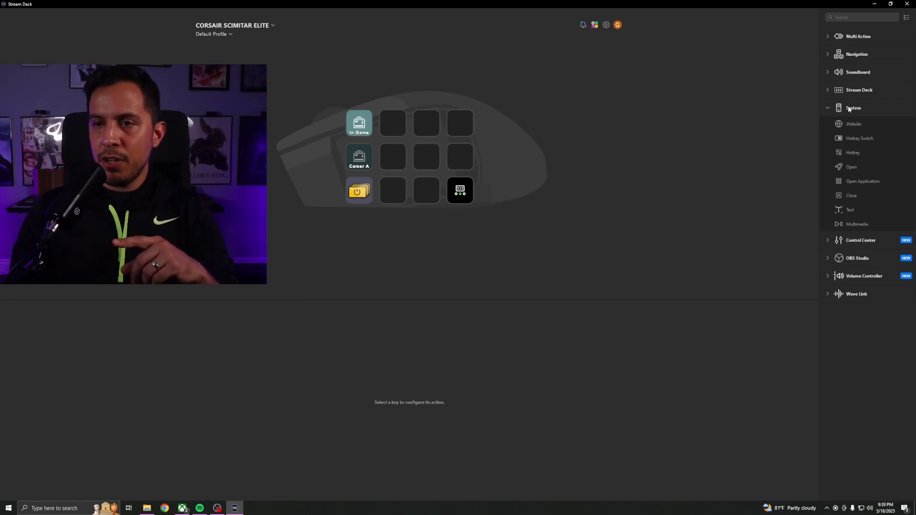
pyautogui.moveTo(859, 186)
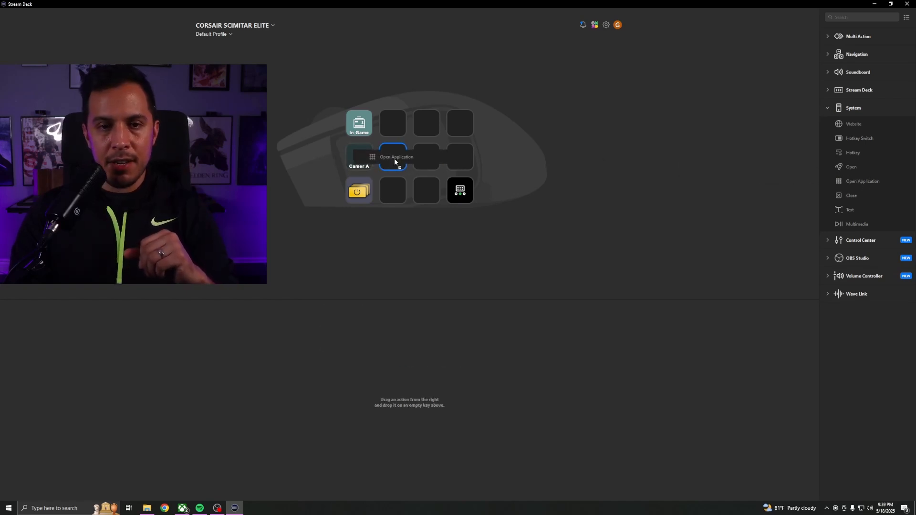
# Add an Open Application key launching DaVinci Resolve beside Camera A
pyautogui.click(393, 156)
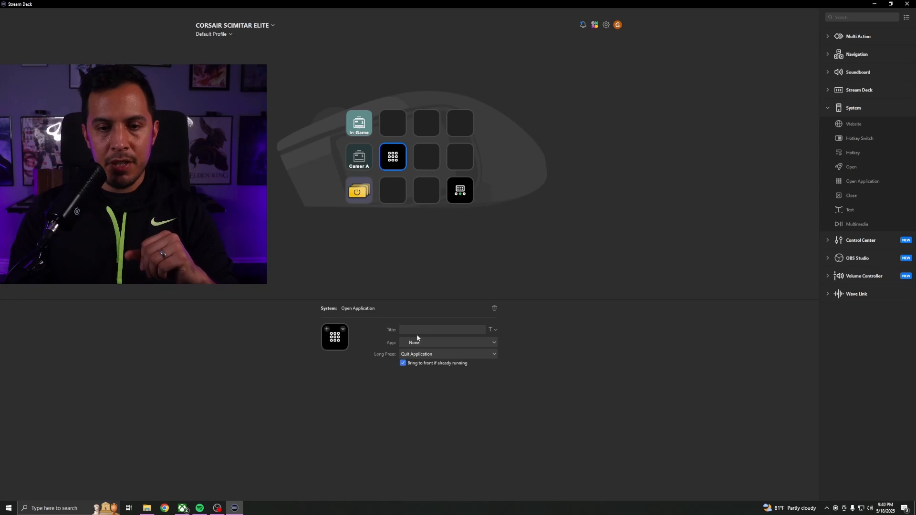
pyautogui.click(448, 342)
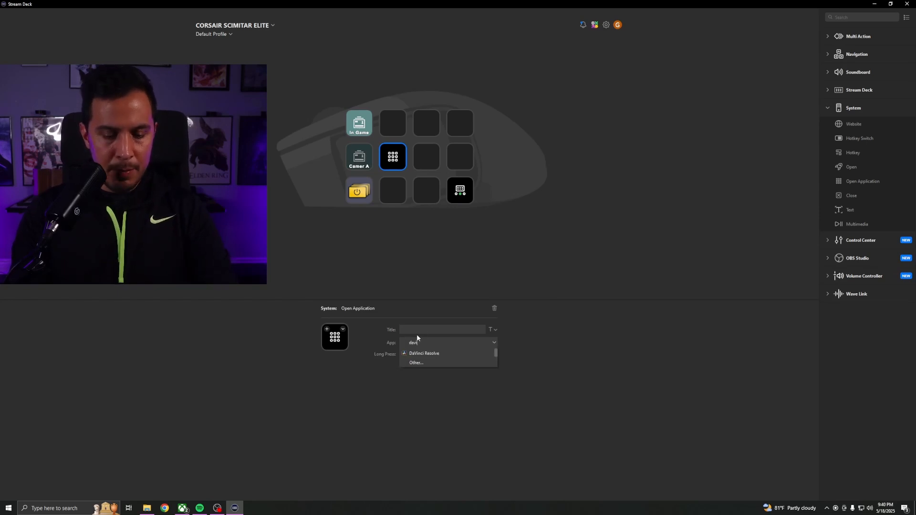
pyautogui.click(424, 354)
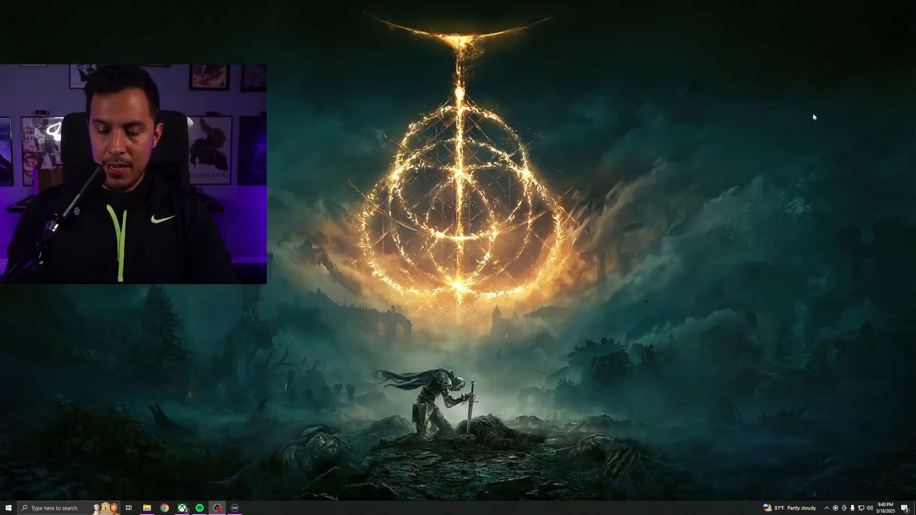
pyautogui.moveTo(676, 190)
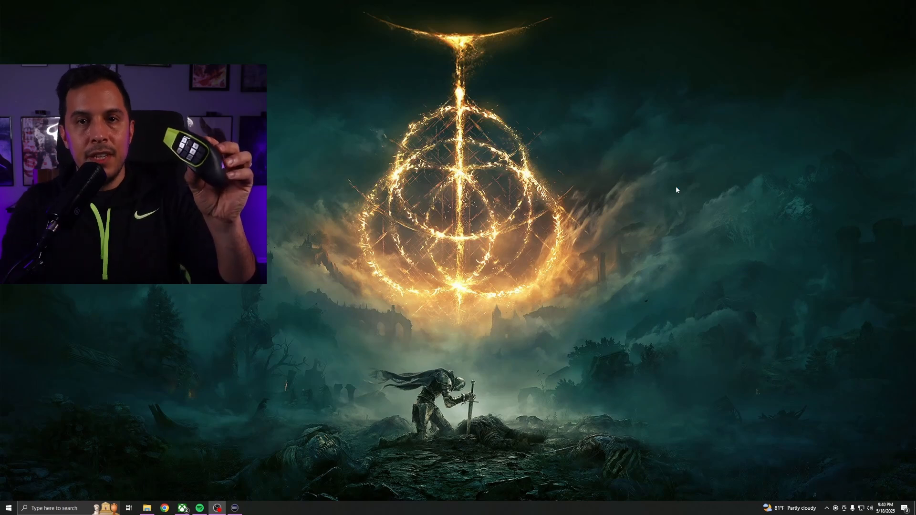
# Launch DaVinci Resolve from the desktop
pyautogui.click(253, 508)
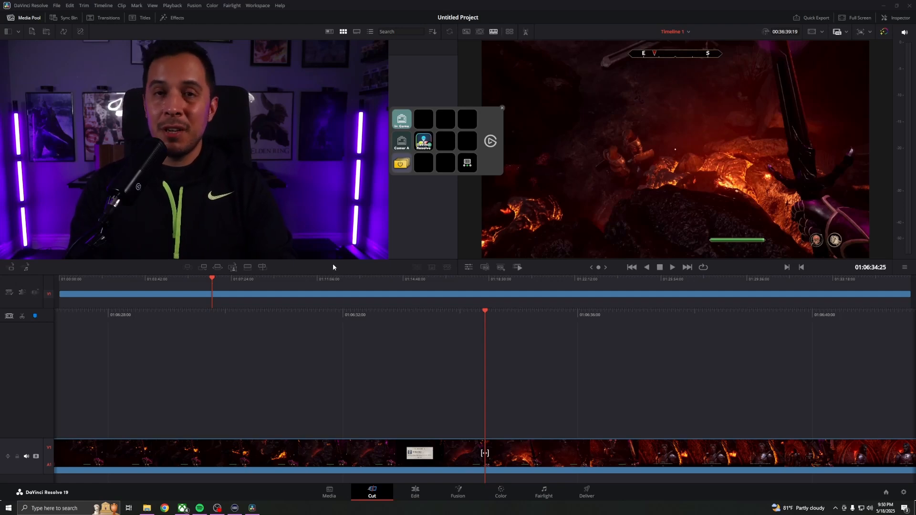
pyautogui.moveTo(340, 270)
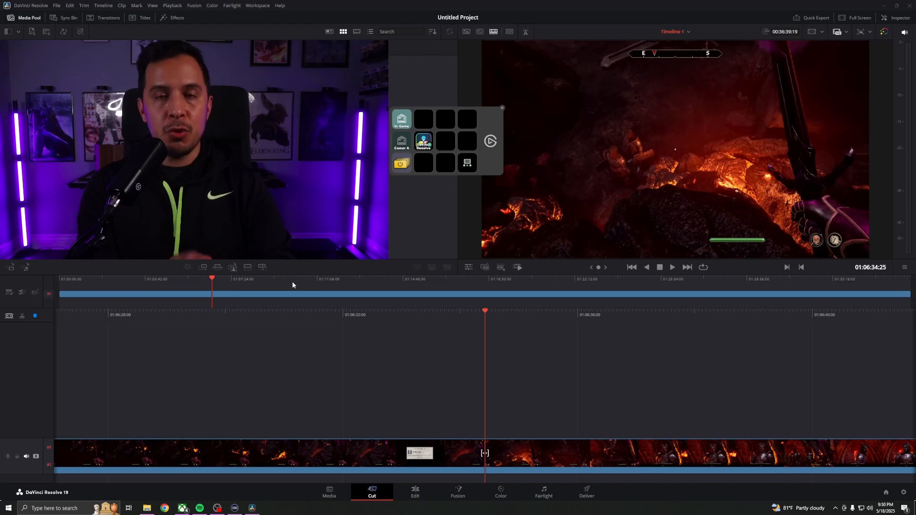
pyautogui.moveTo(287, 292)
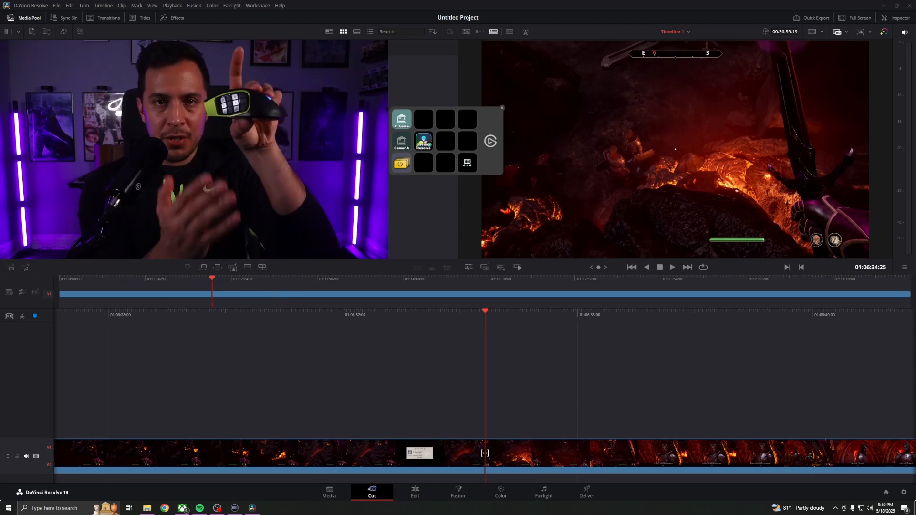
pyautogui.moveTo(257, 368)
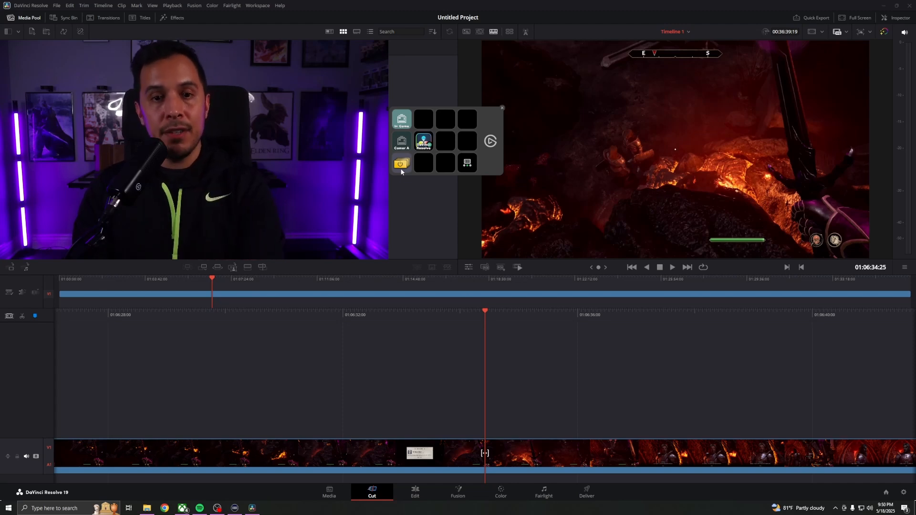
pyautogui.moveTo(402, 183)
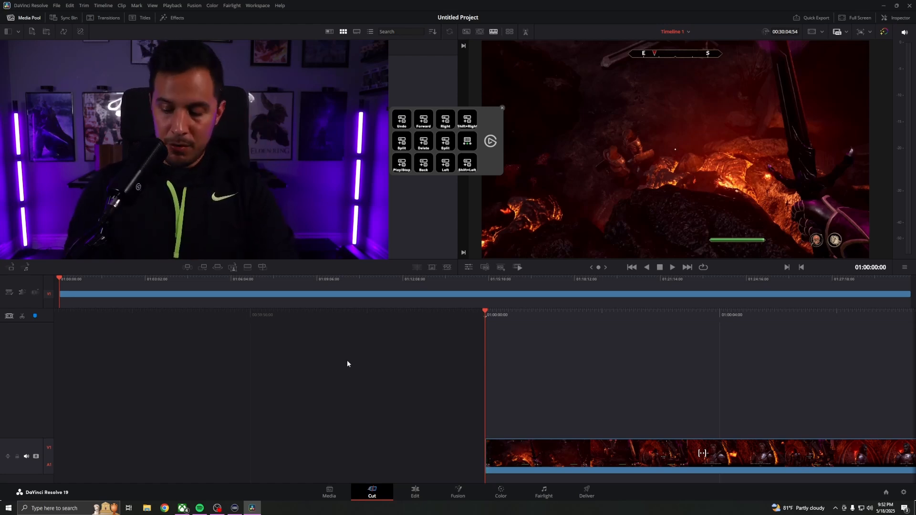
pyautogui.moveTo(597, 373)
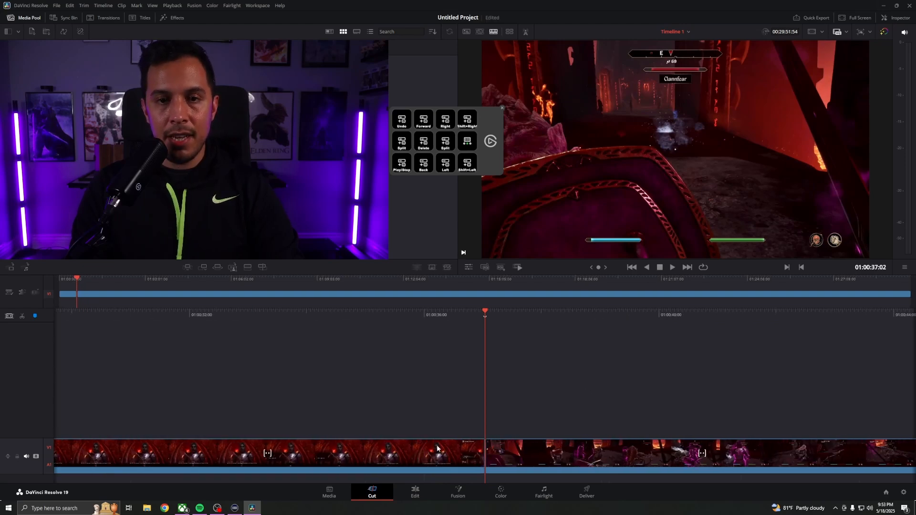
# Play back the footage around the cut between the red cavern and purple-lit scenes
pyautogui.click(671, 268)
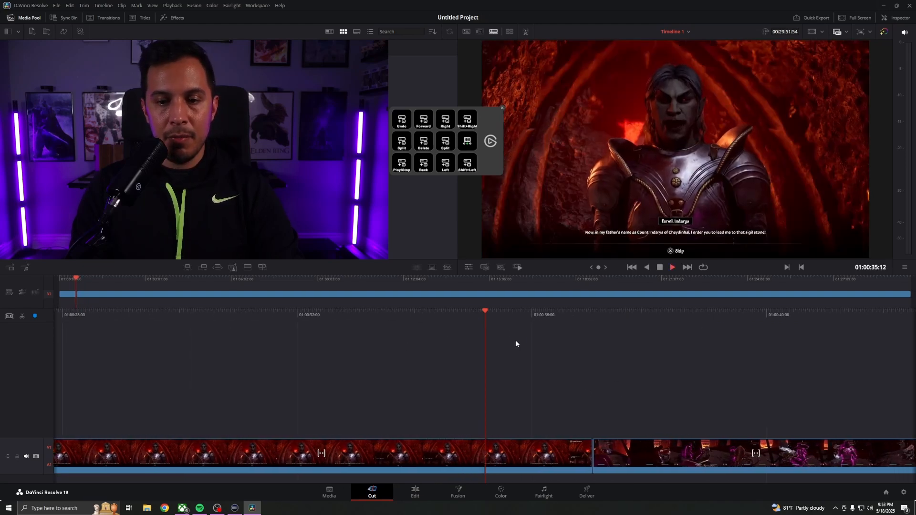